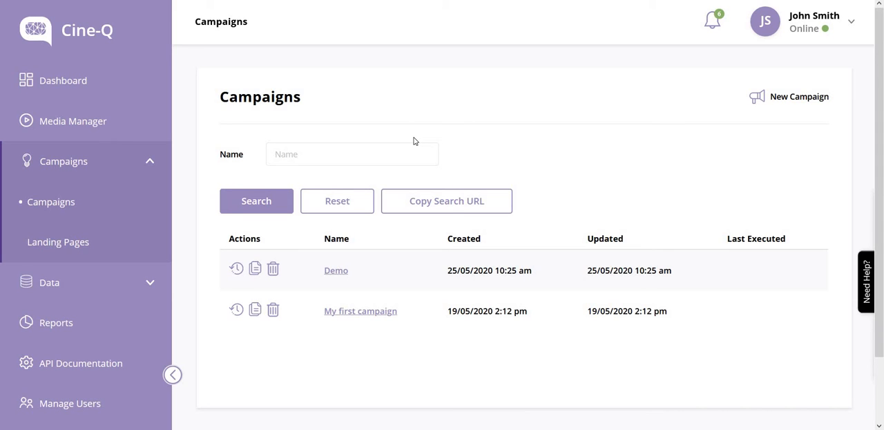
mouse_move(336, 270)
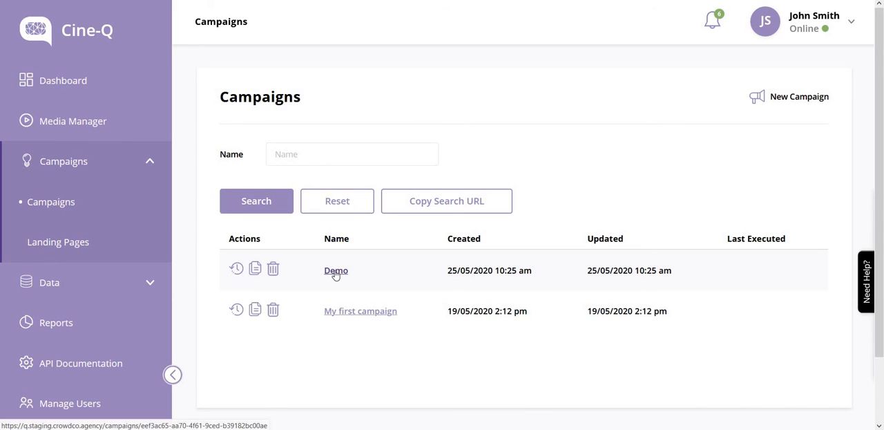
Open the Demo campaign and the message editor for its Peters segment
click(336, 270)
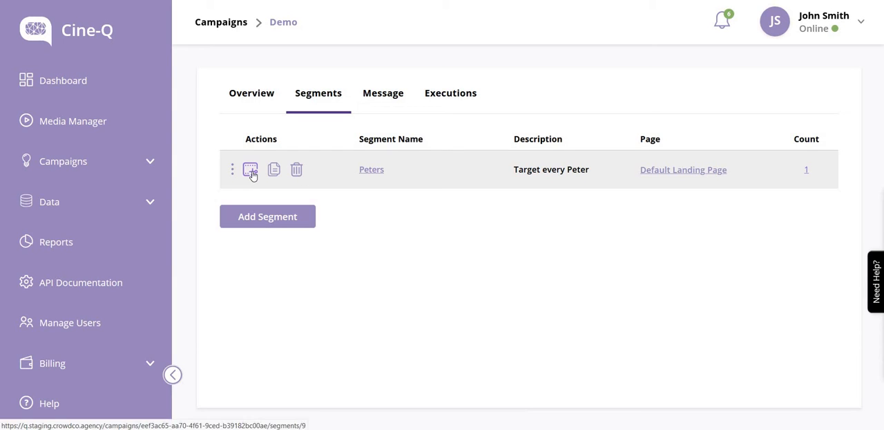
click(383, 92)
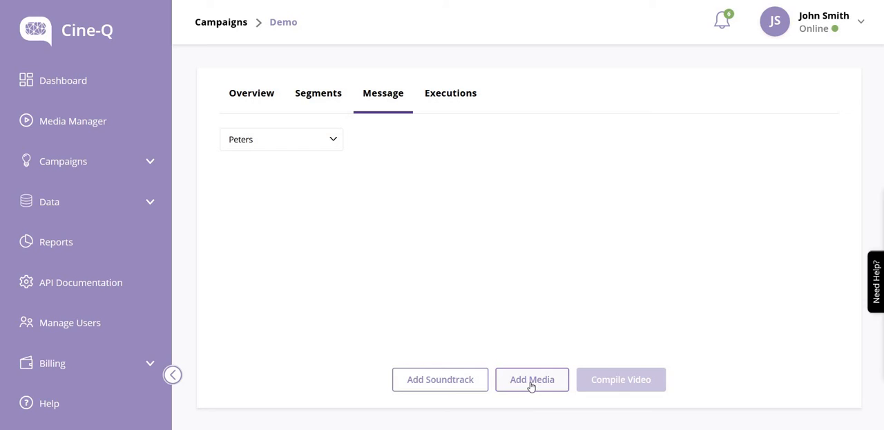
Add the Sb49_Insurance_Renewal_Car video (about 38 s) to the Peters message
click(532, 379)
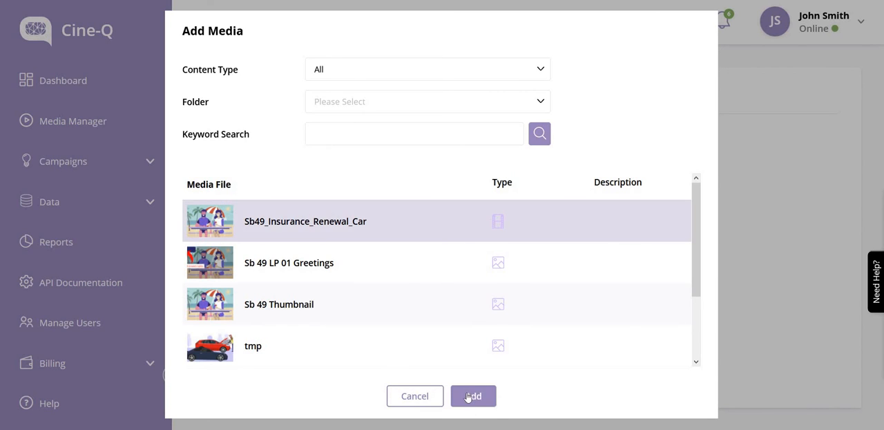
click(473, 395)
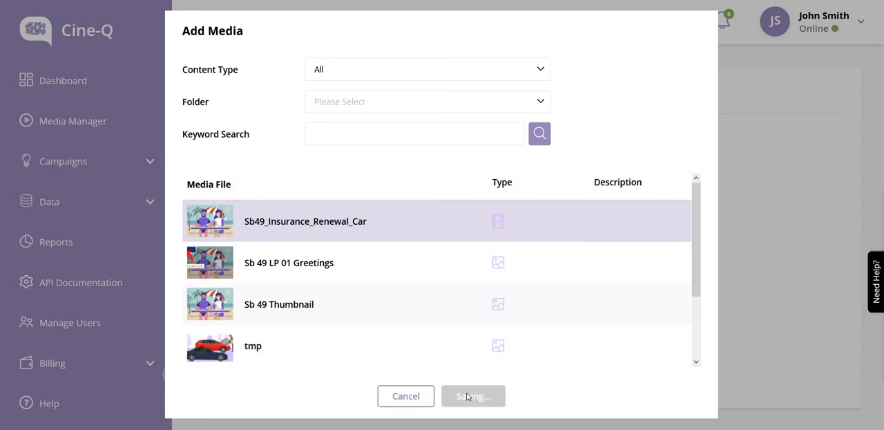
click(473, 395)
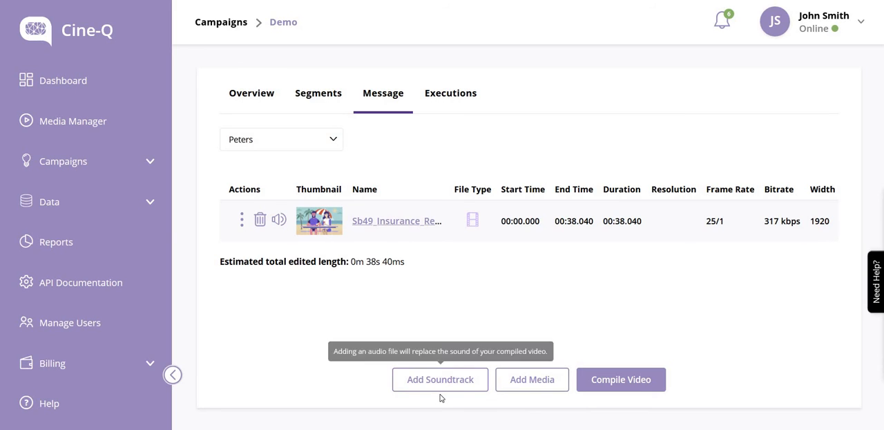
mouse_move(656, 334)
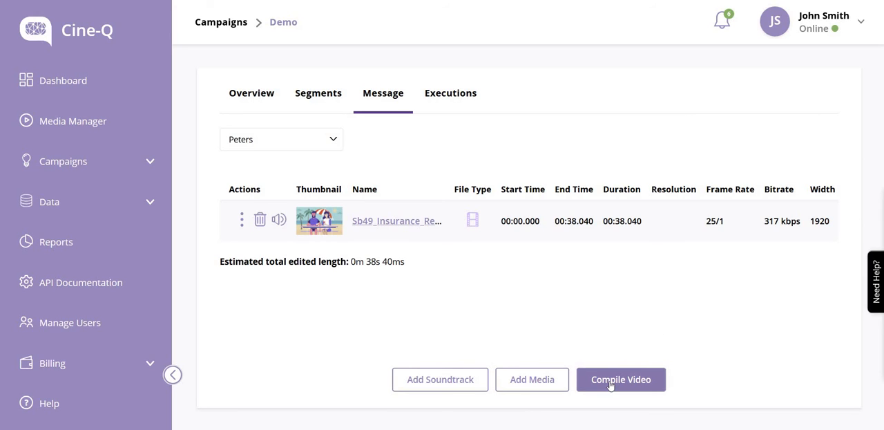
Compile the Peters message into a video and switch to the Executions tab
click(620, 380)
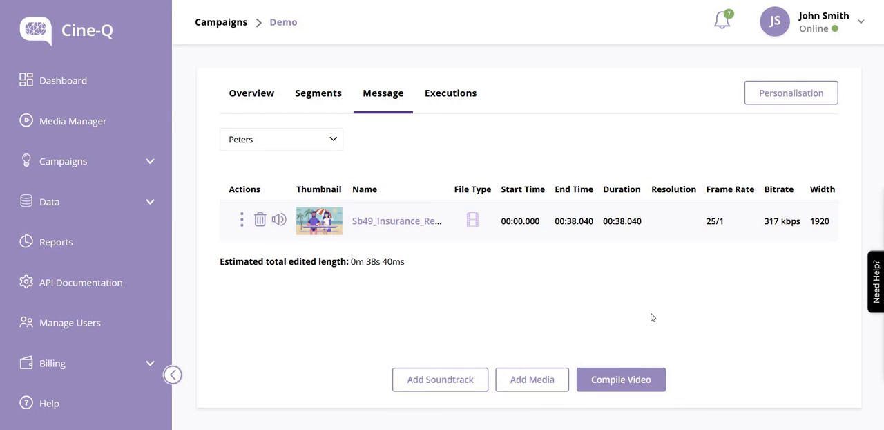
mouse_move(775, 90)
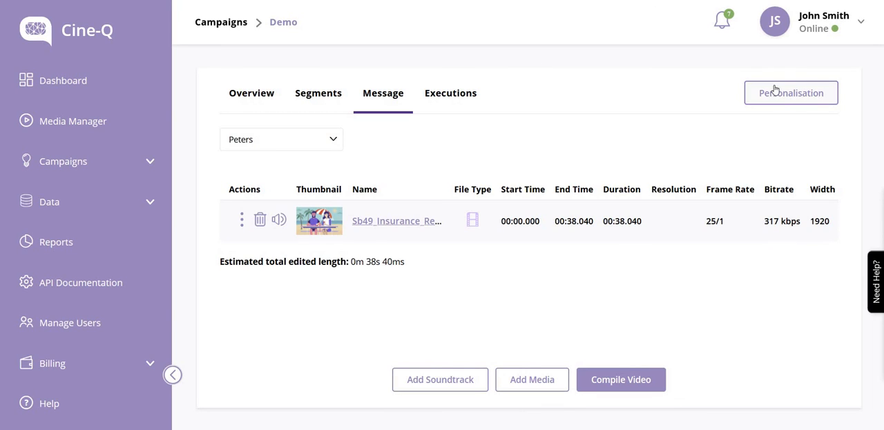
mouse_move(520, 139)
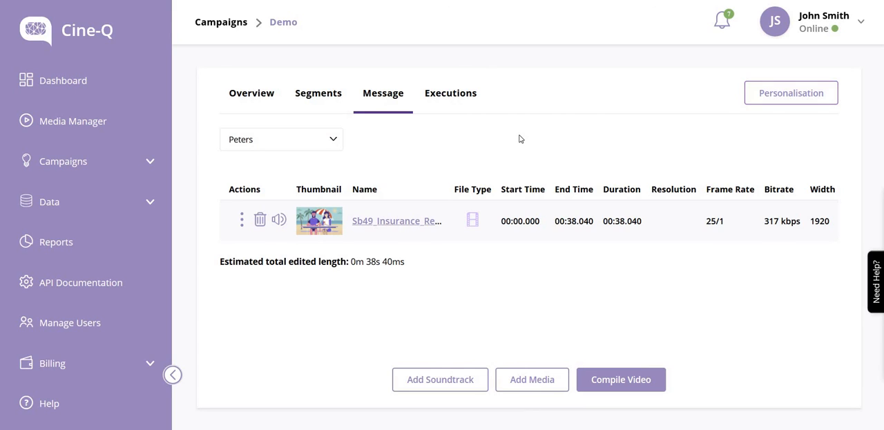
mouse_move(432, 161)
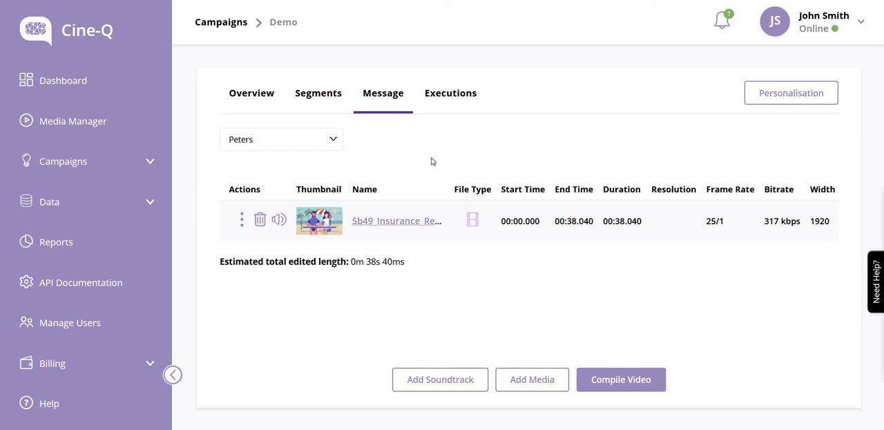
mouse_move(450, 93)
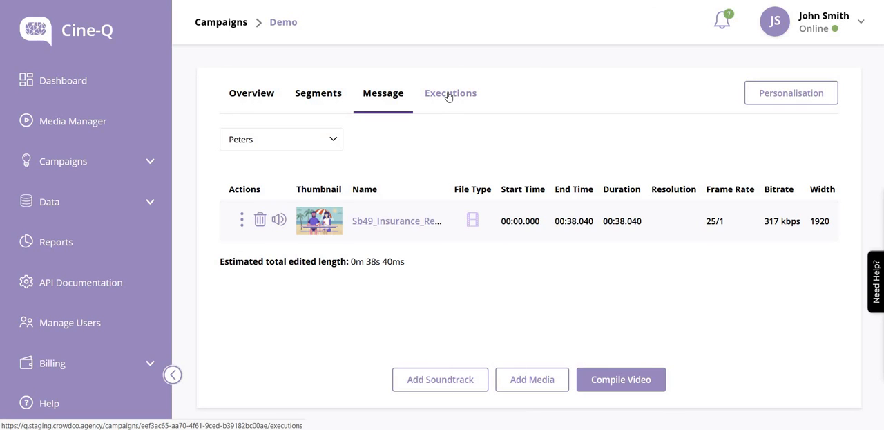
click(449, 93)
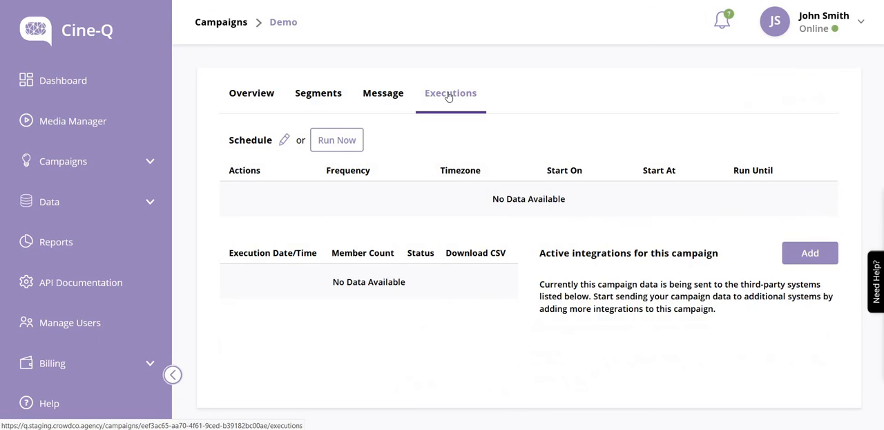
mouse_move(377, 141)
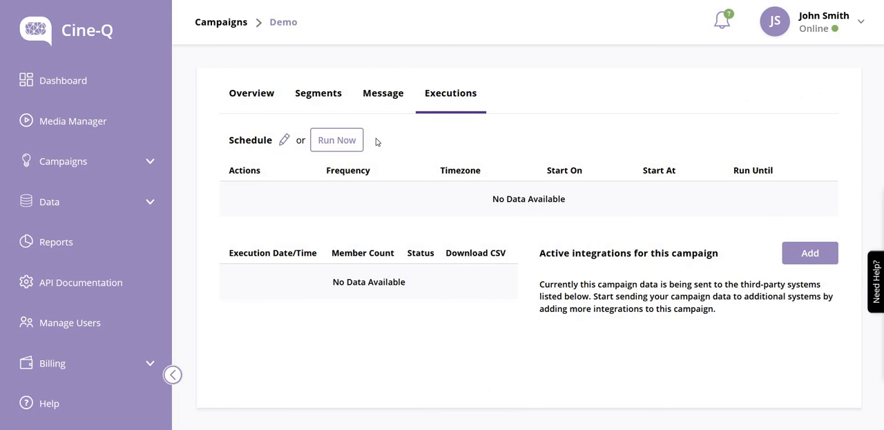